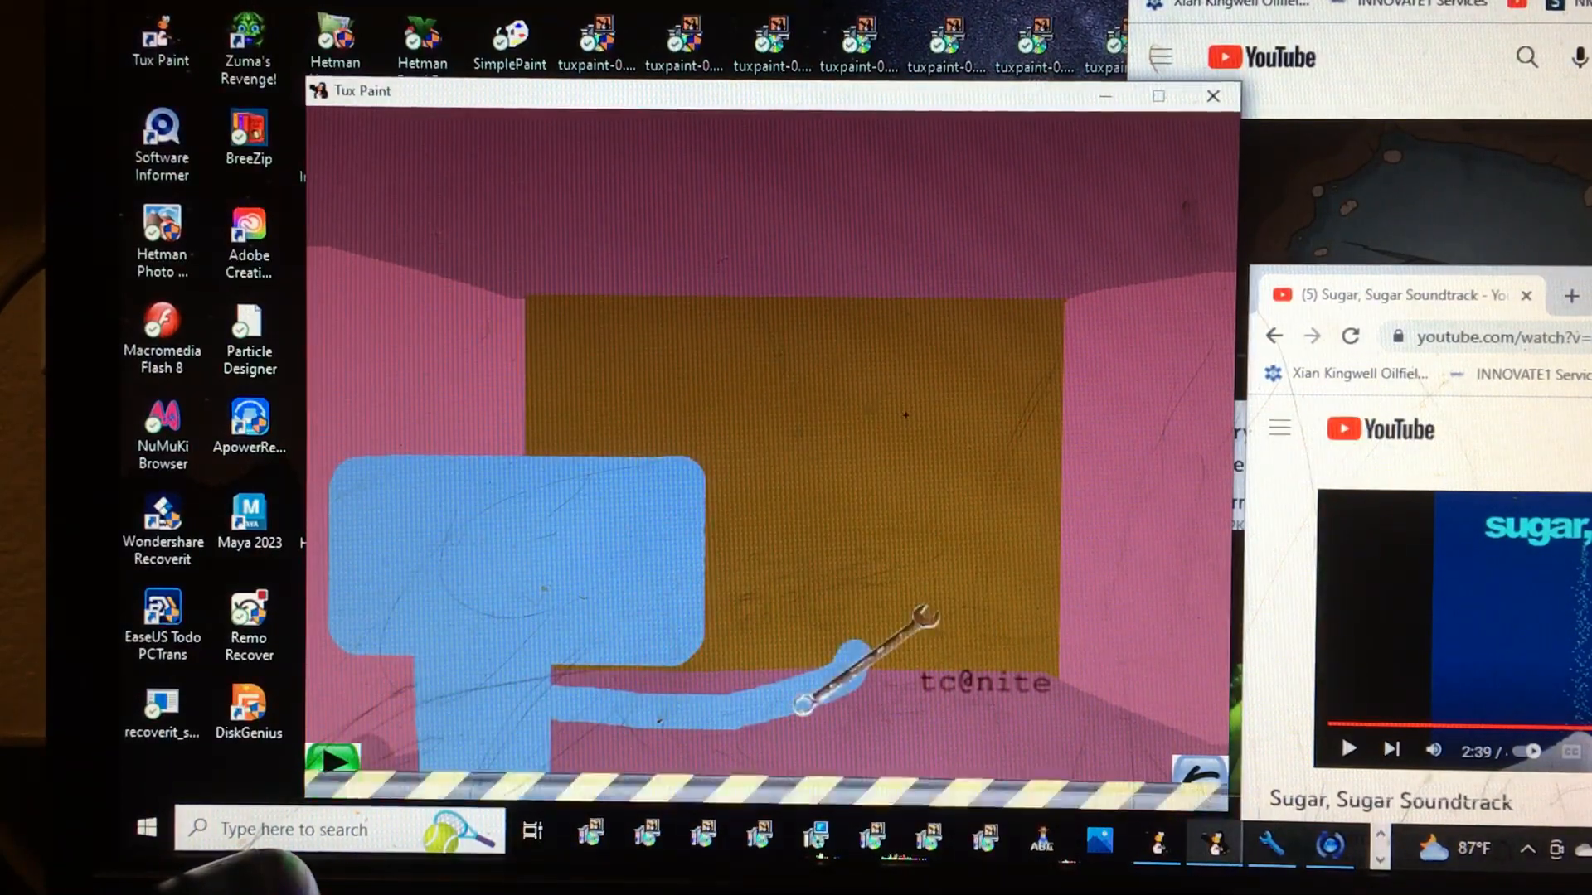
Step: Step forward three slides until the blue figure stands beside dark boxes with a small red toolbox
click(331, 758)
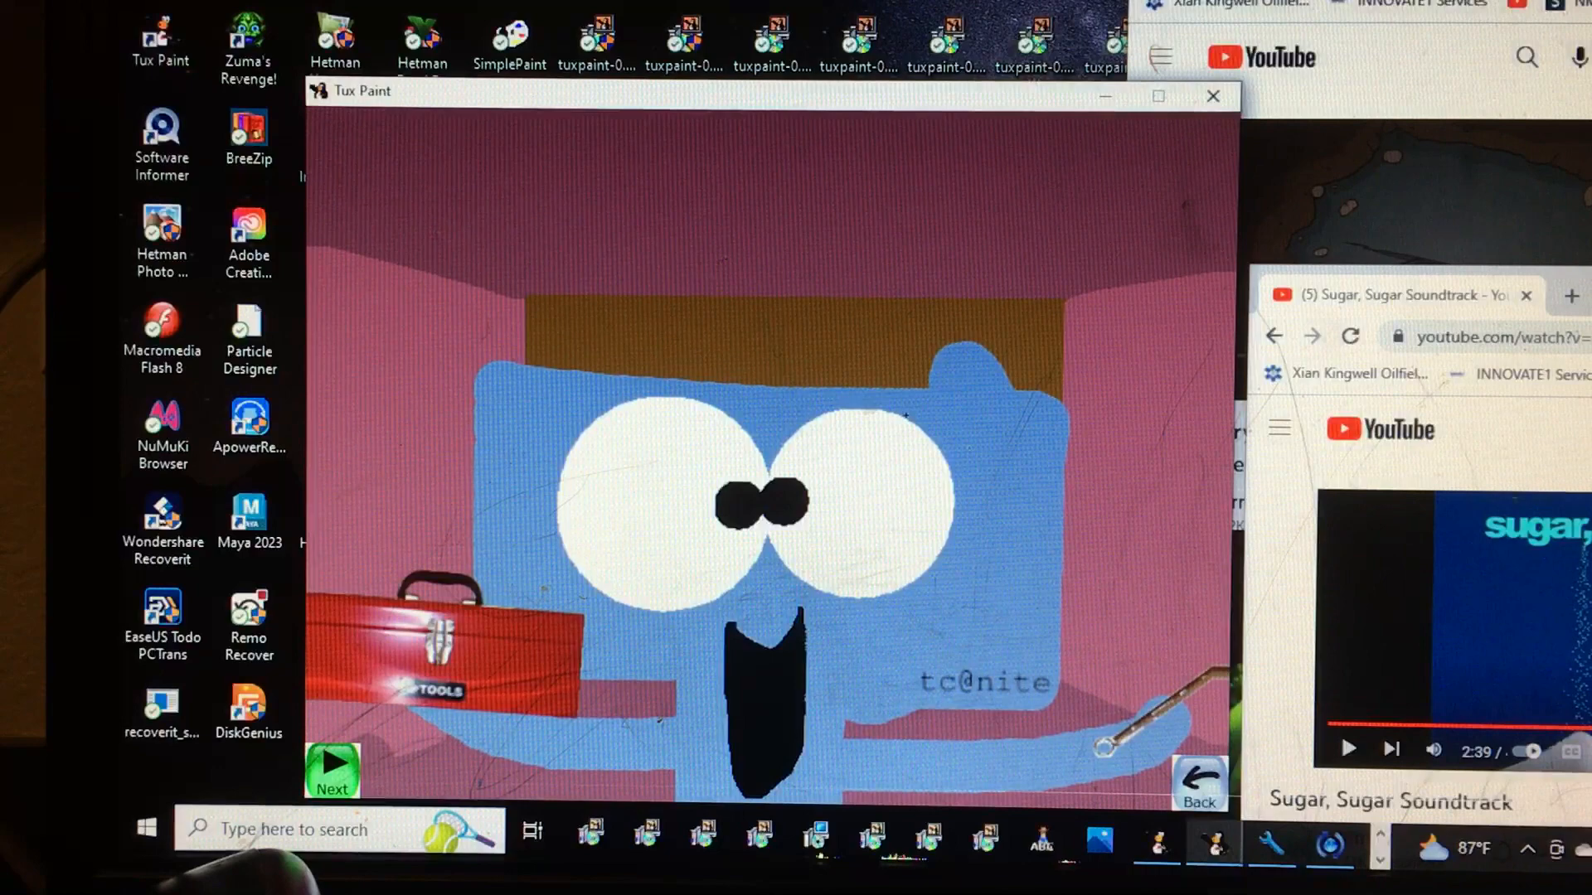
click(332, 766)
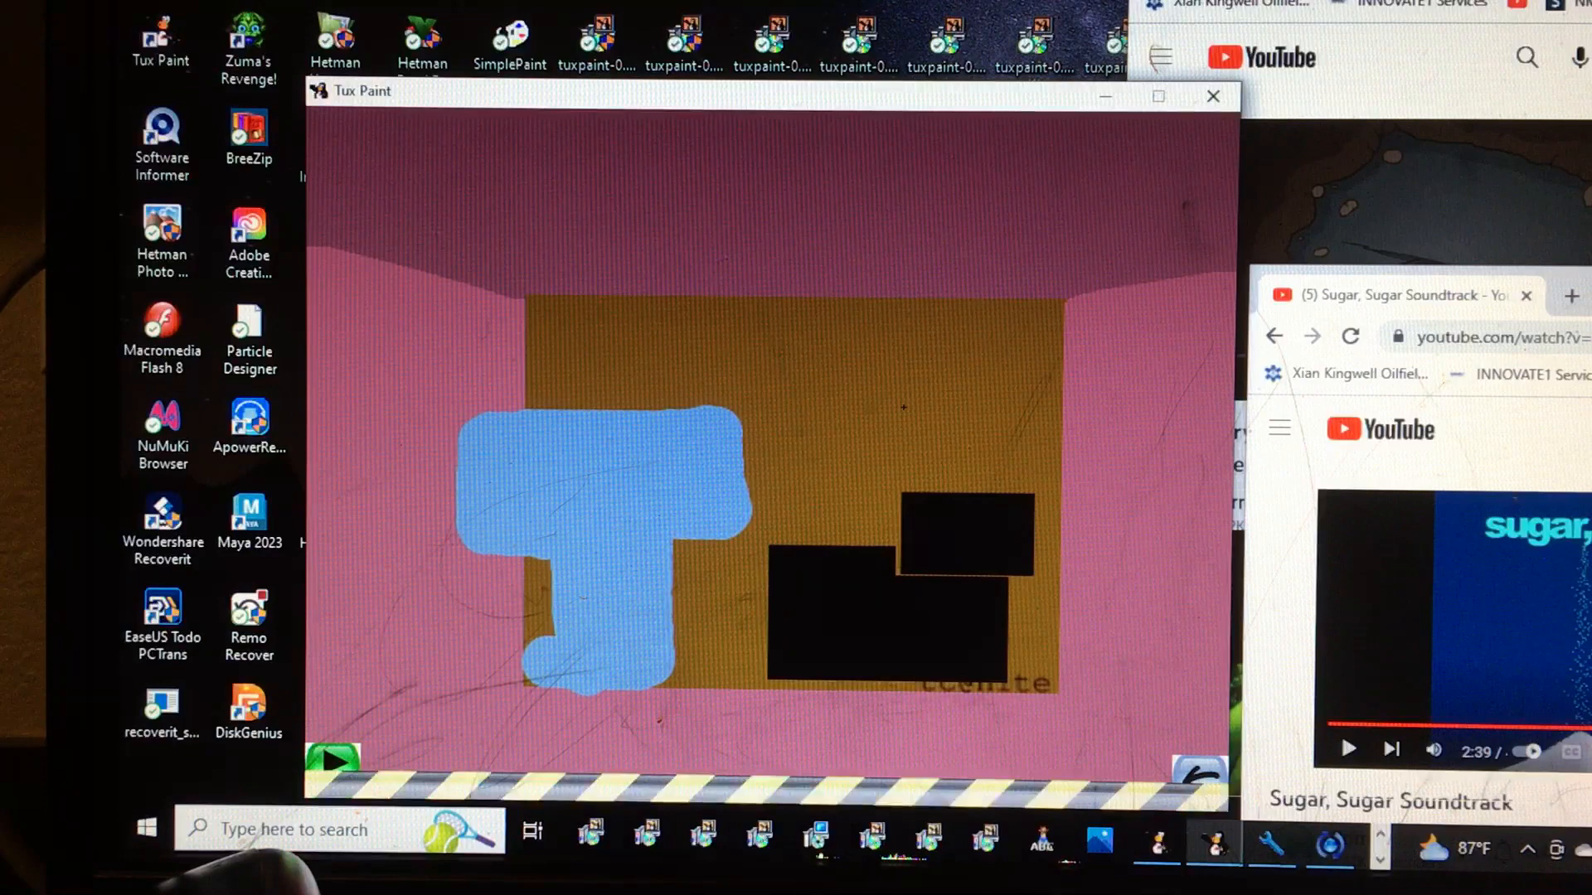
click(690, 637)
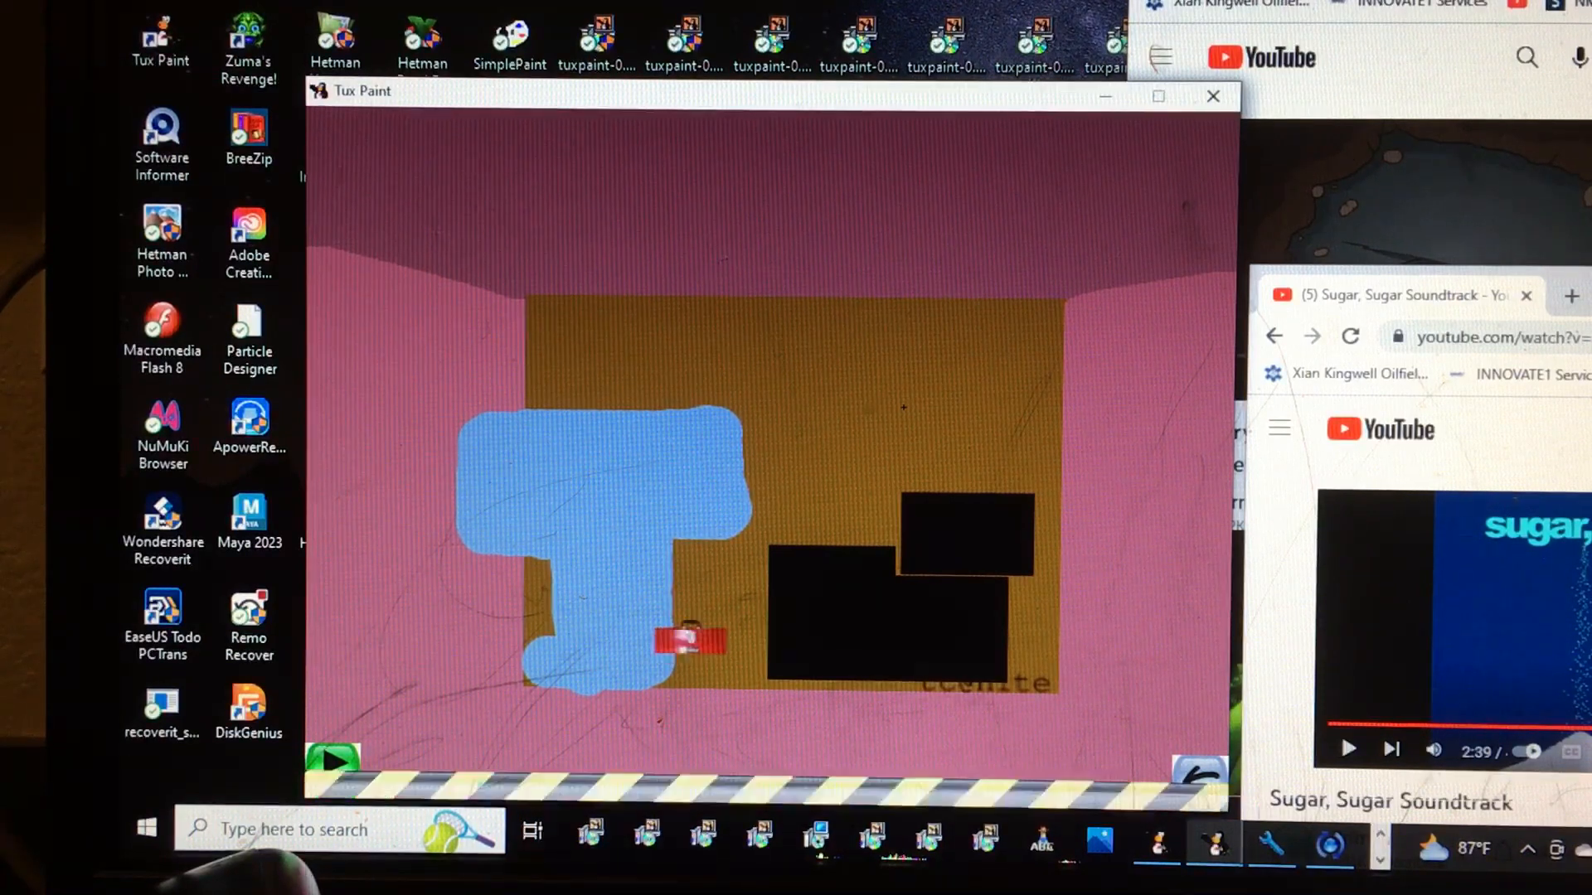